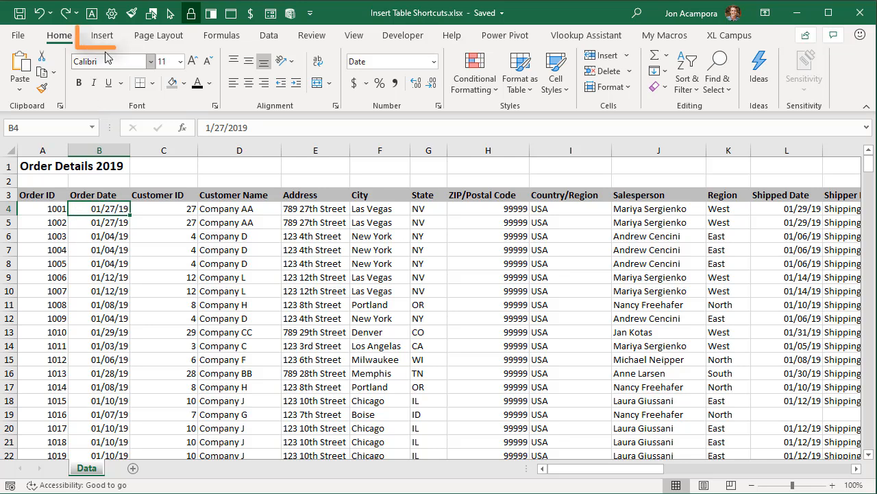
# Step: Convert the order details range into a table, keeping 'My table has headers' checked
pyautogui.click(102, 35)
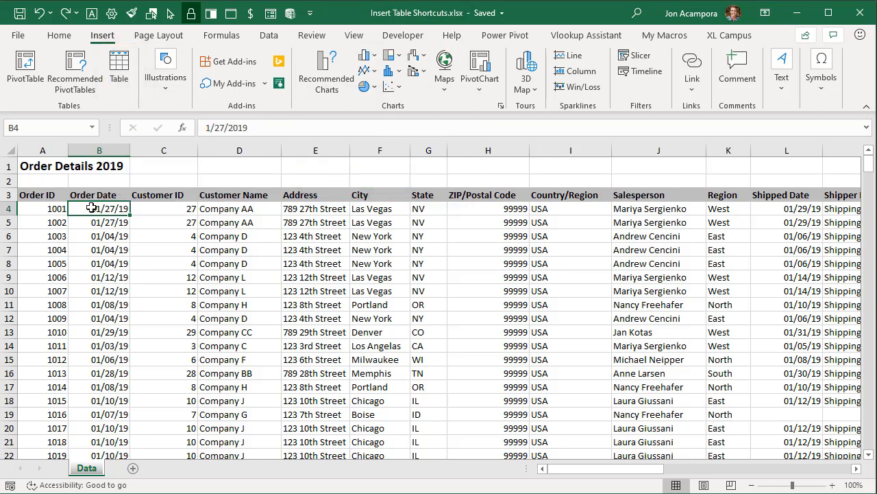
pyautogui.click(118, 67)
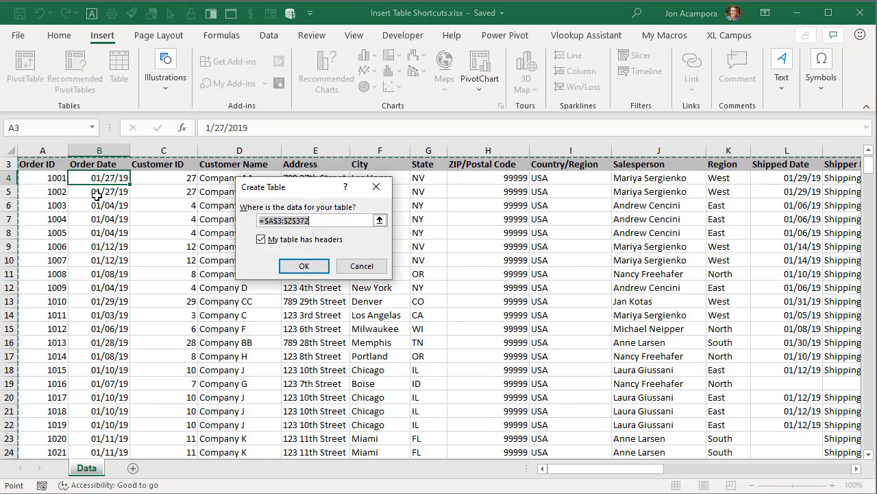
pyautogui.moveTo(274, 199)
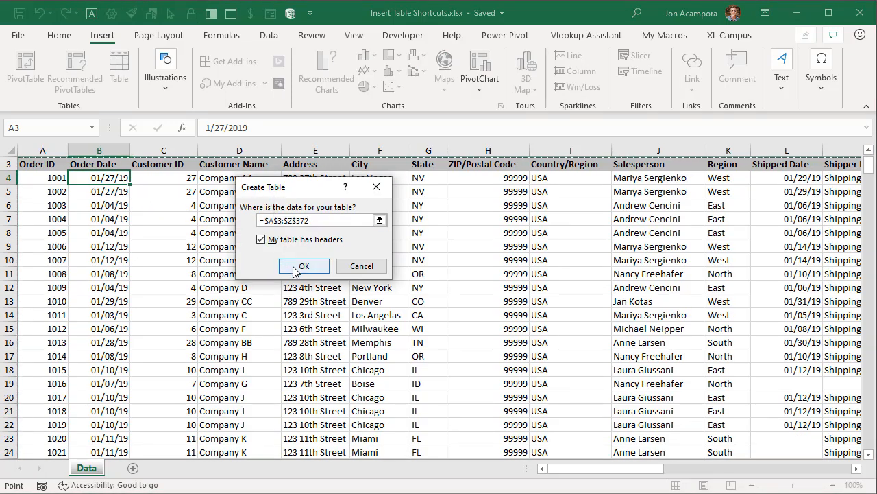
pyautogui.click(304, 266)
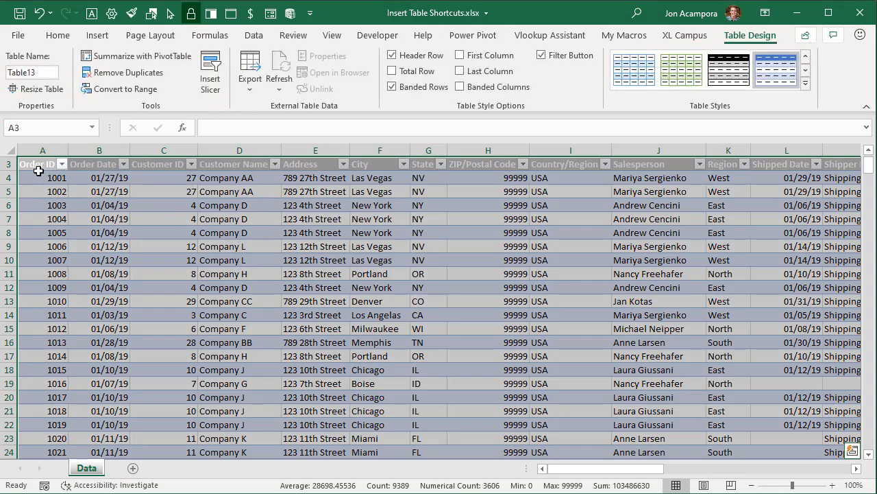
pyautogui.click(43, 150)
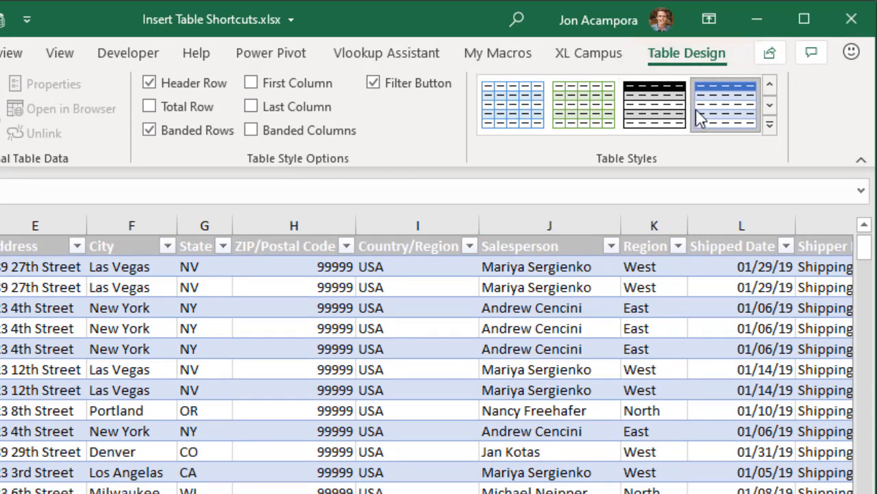
pyautogui.moveTo(725, 110)
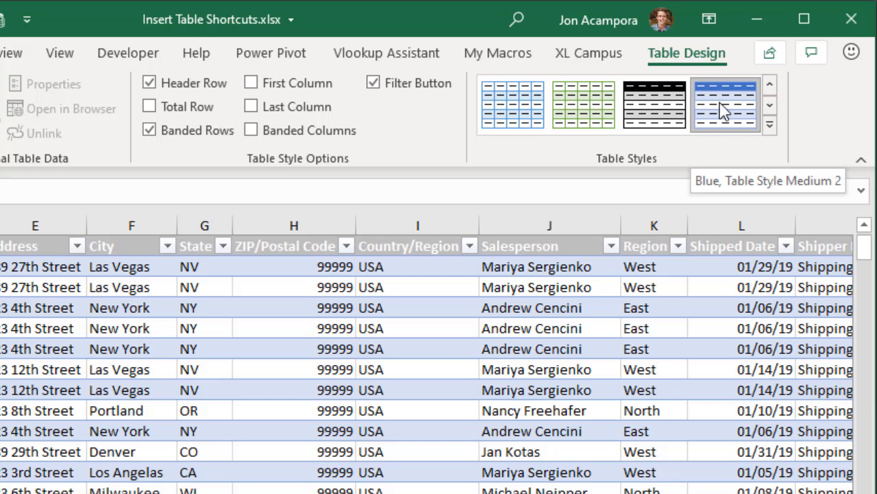
pyautogui.moveTo(701, 117)
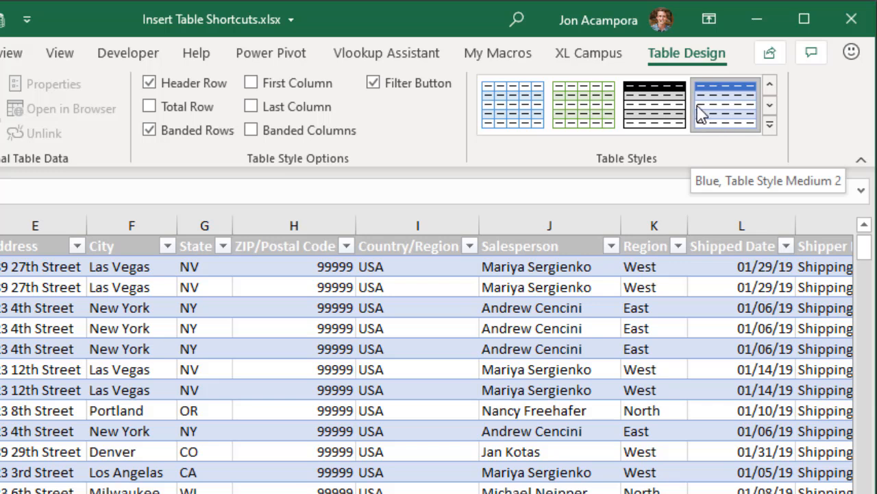
pyautogui.rightClick(726, 104)
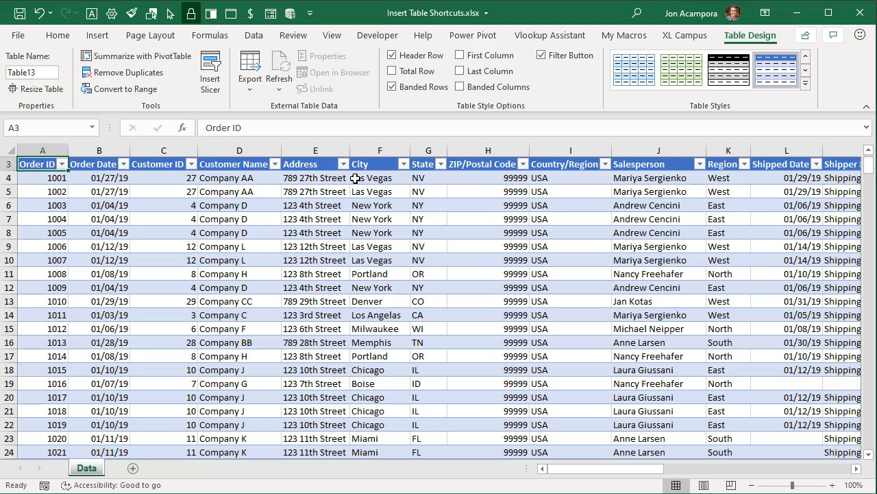
pyautogui.moveTo(376, 177)
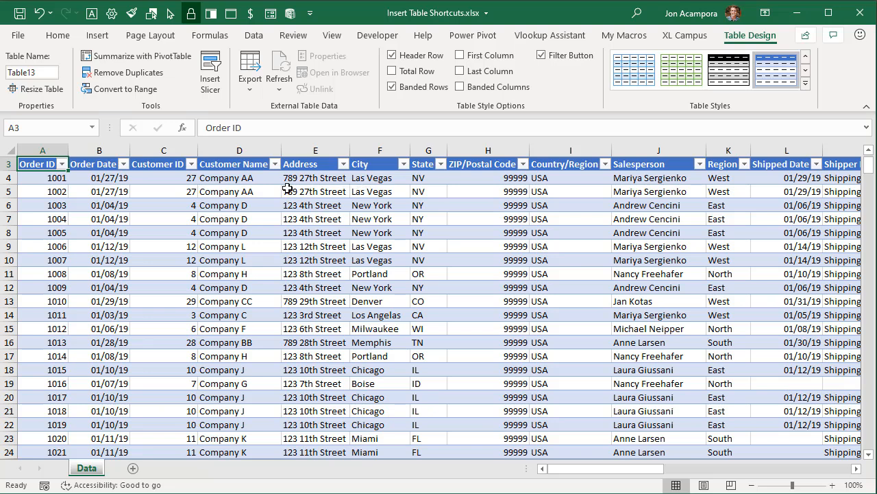
# Step: Undo the table, then bring up apply options for Table Style Light 9 in Format as Table
pyautogui.press('ctrl+z')
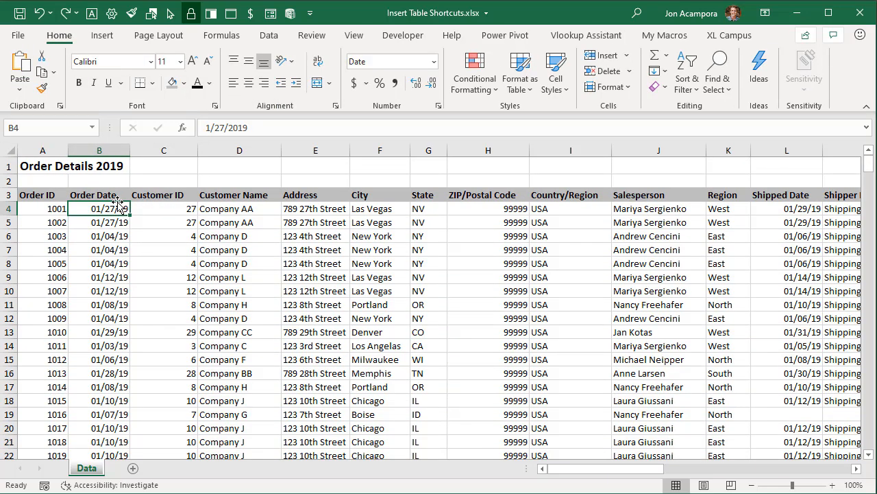
pyautogui.click(59, 35)
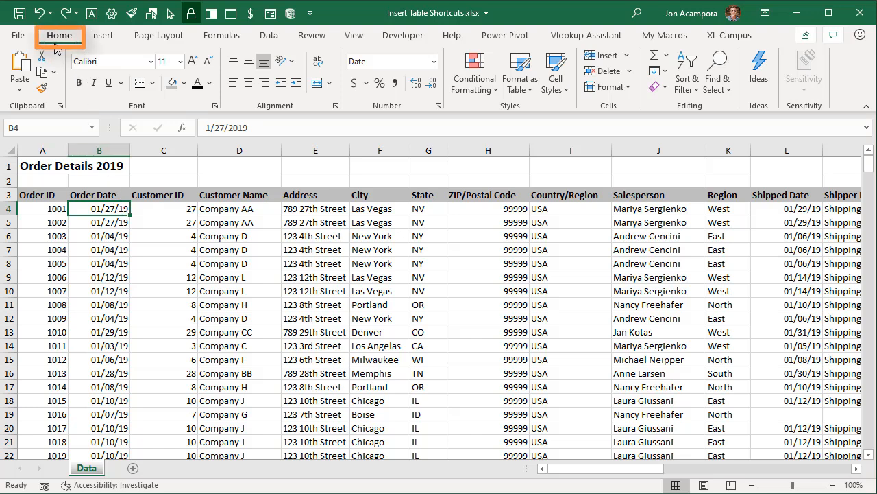
pyautogui.moveTo(520, 72)
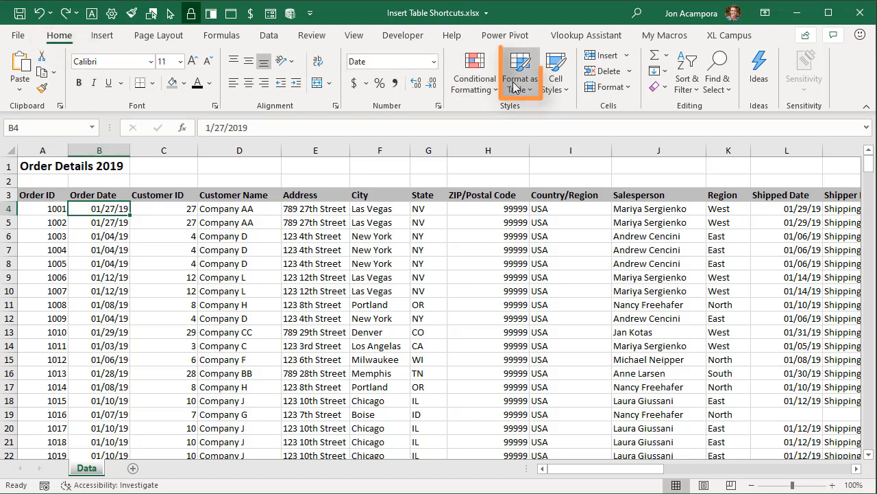
pyautogui.click(520, 71)
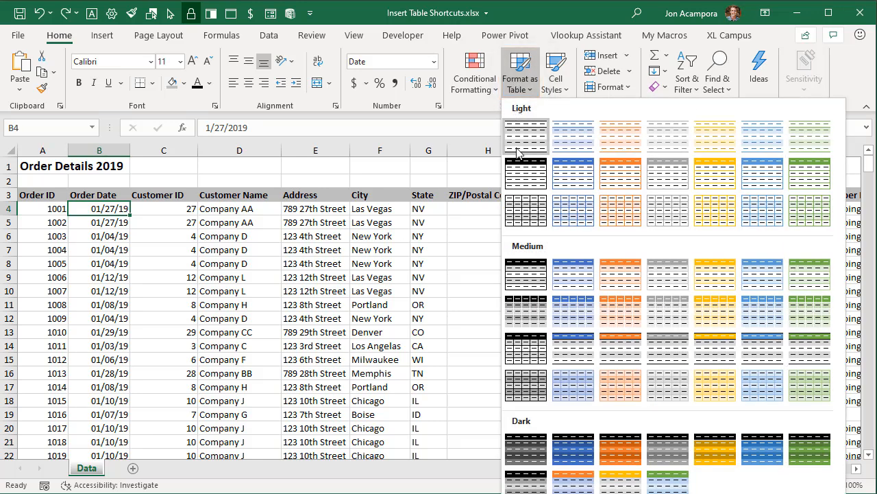
pyautogui.moveTo(573, 173)
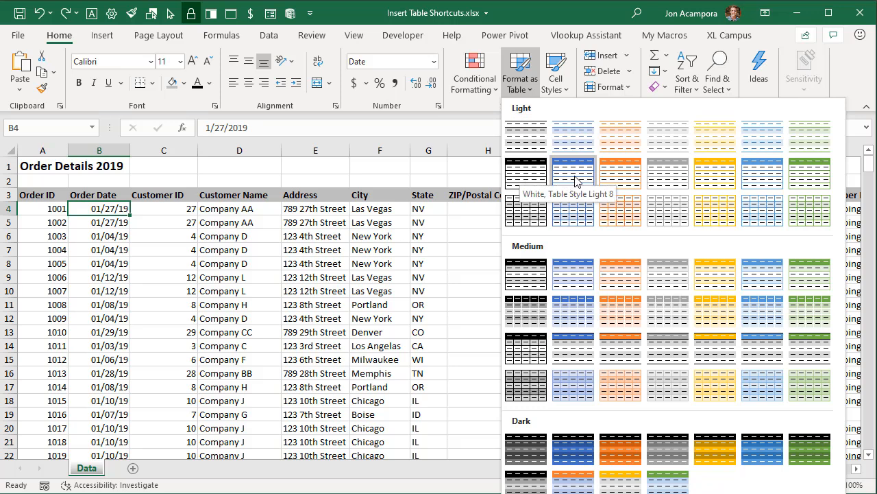
pyautogui.moveTo(573, 160)
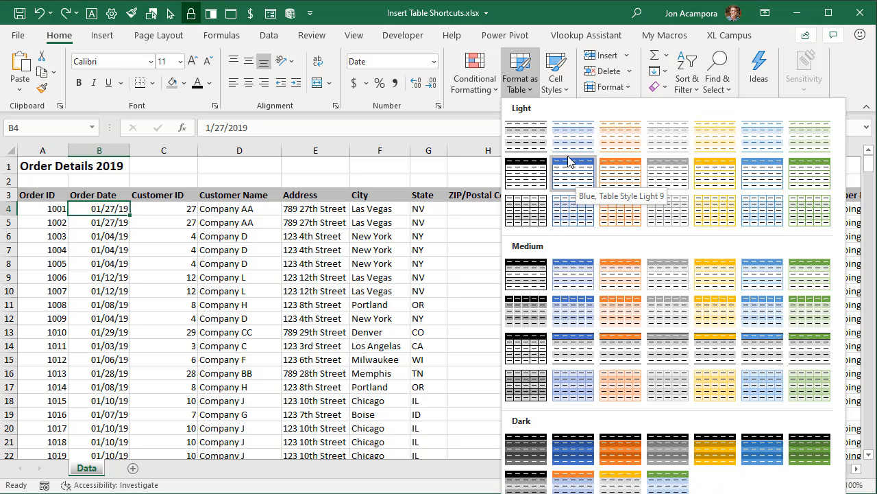
pyautogui.moveTo(560, 172)
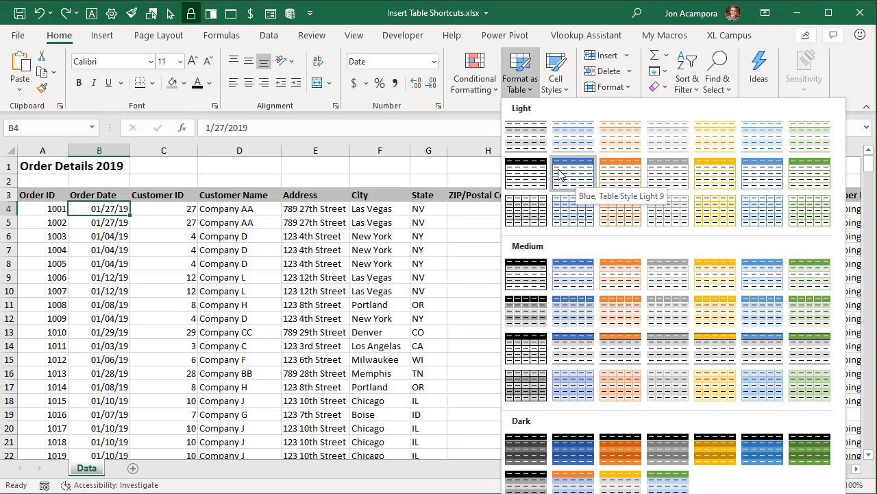
pyautogui.rightClick(573, 172)
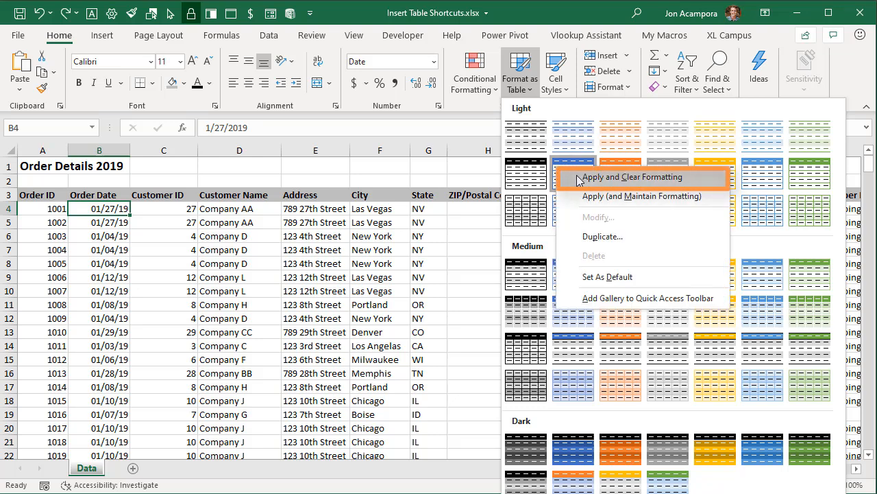
pyautogui.moveTo(354, 199)
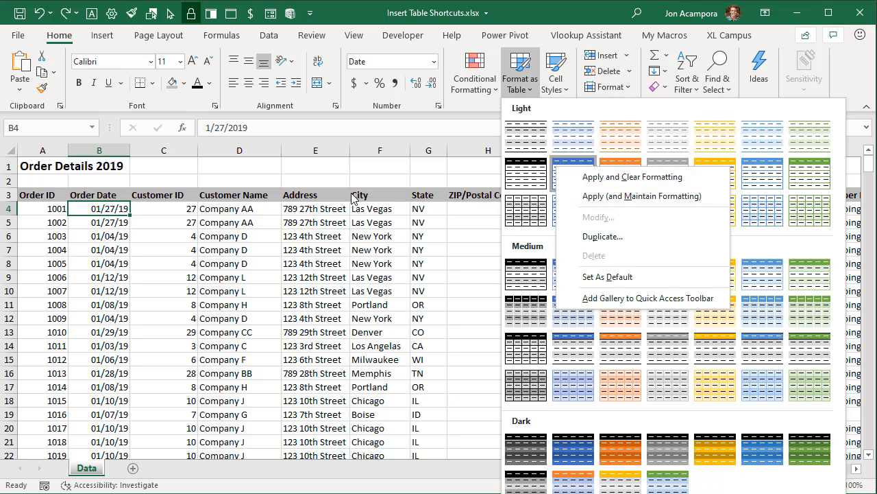
pyautogui.moveTo(437, 200)
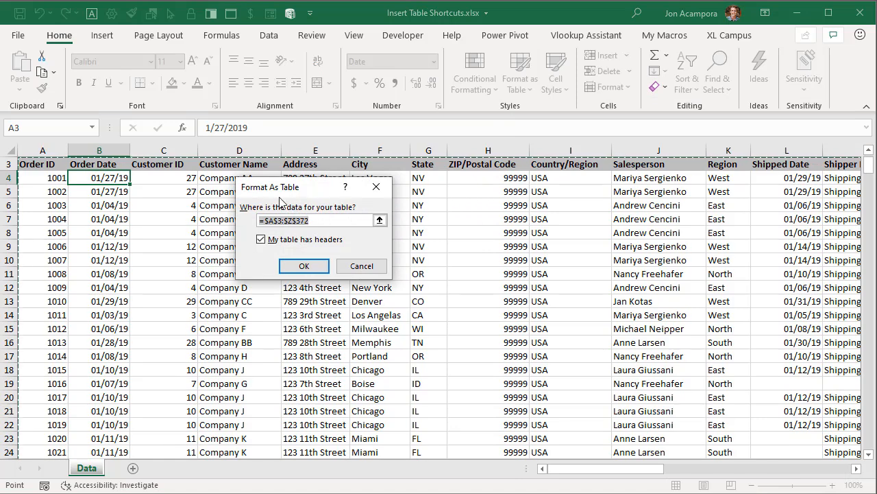
pyautogui.click(304, 266)
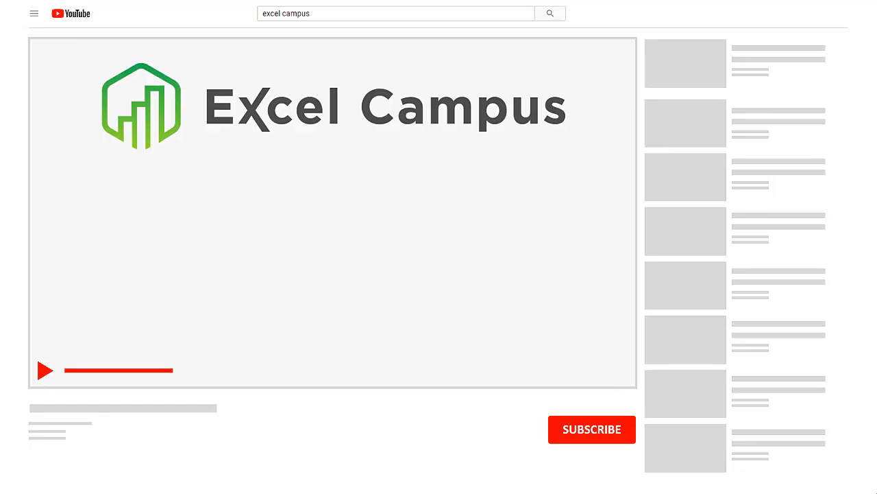
# Step: Close the YouTube promo overlay to reveal the light blue Table14 in Excel
pyautogui.click(592, 429)
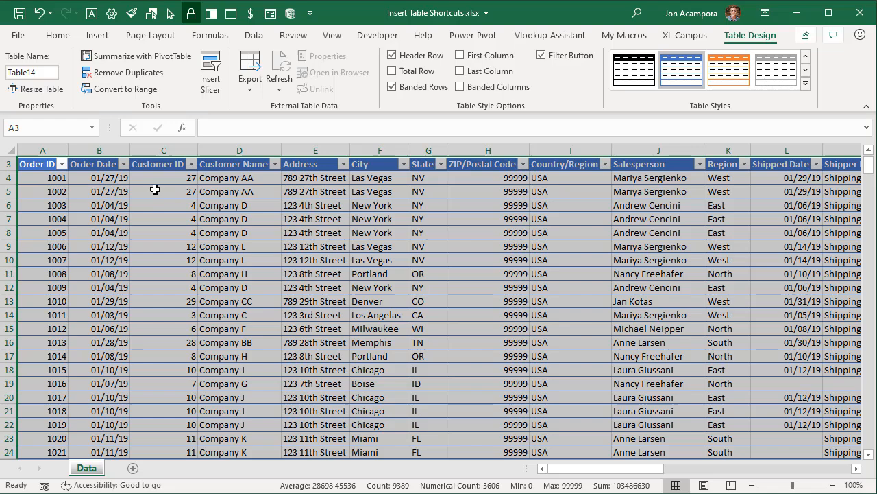
pyautogui.click(98, 177)
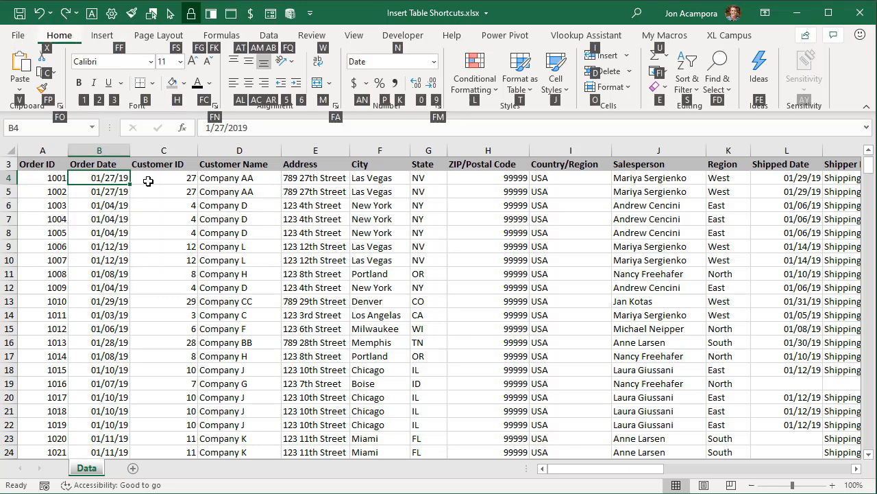
pyautogui.moveTo(519, 107)
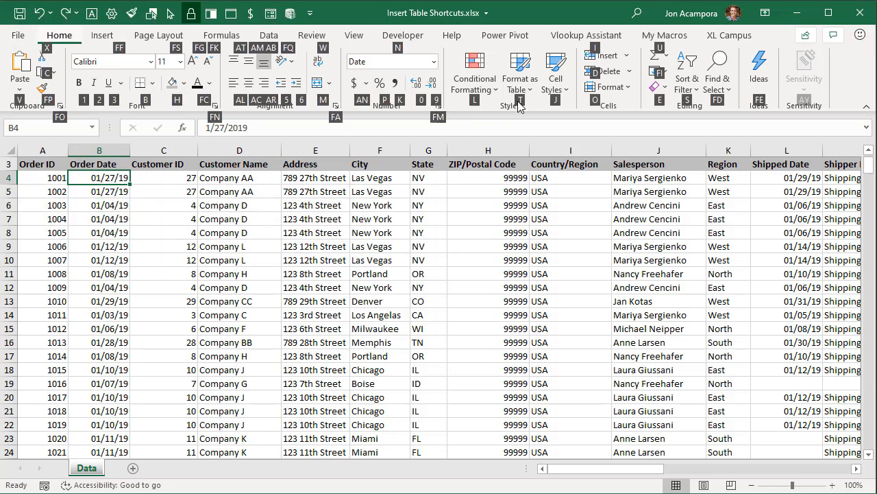
pyautogui.click(520, 71)
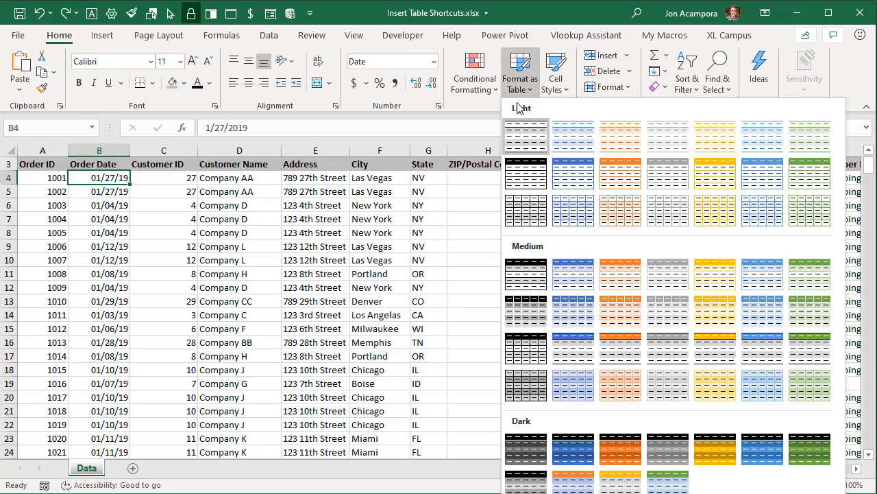
pyautogui.moveTo(566, 110)
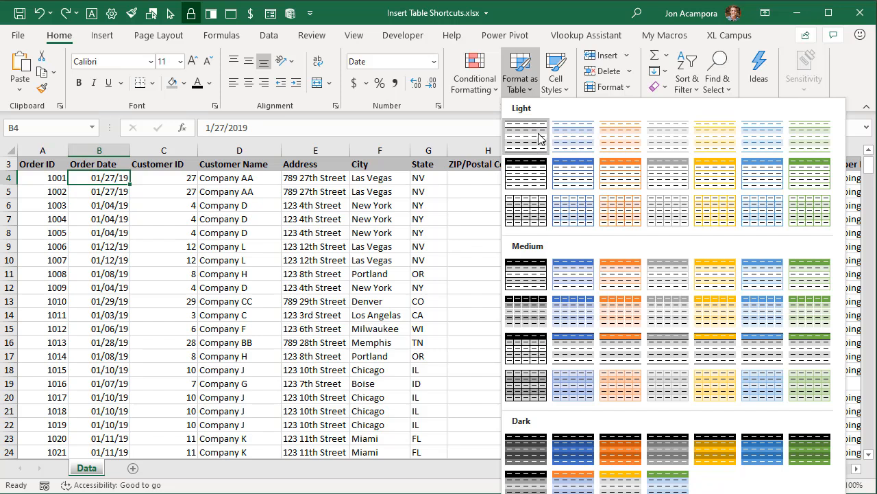
pyautogui.moveTo(526, 135)
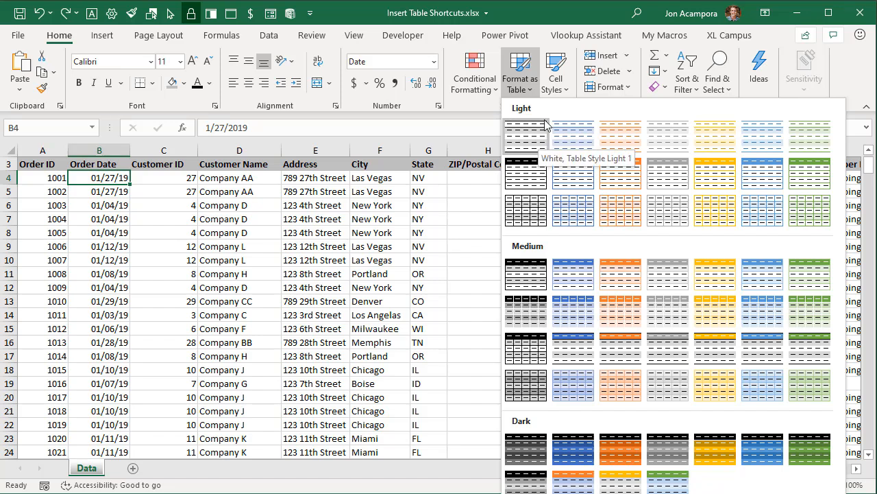
pyautogui.moveTo(520, 142)
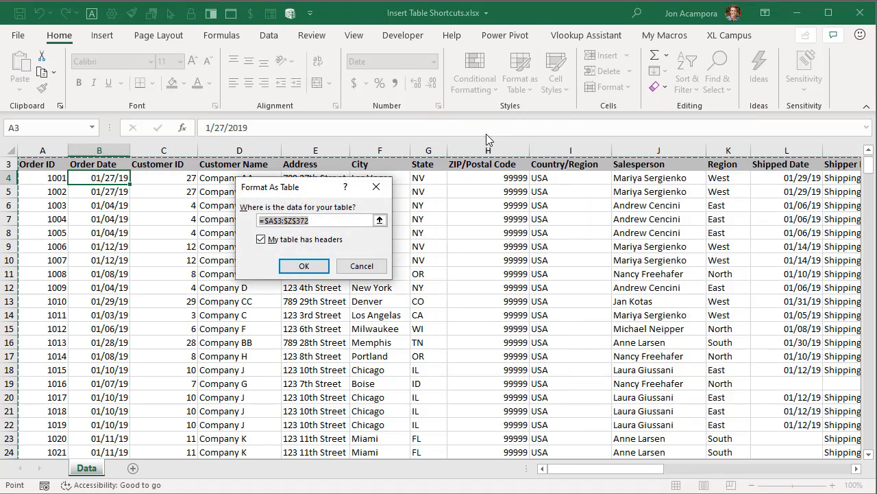
pyautogui.click(303, 266)
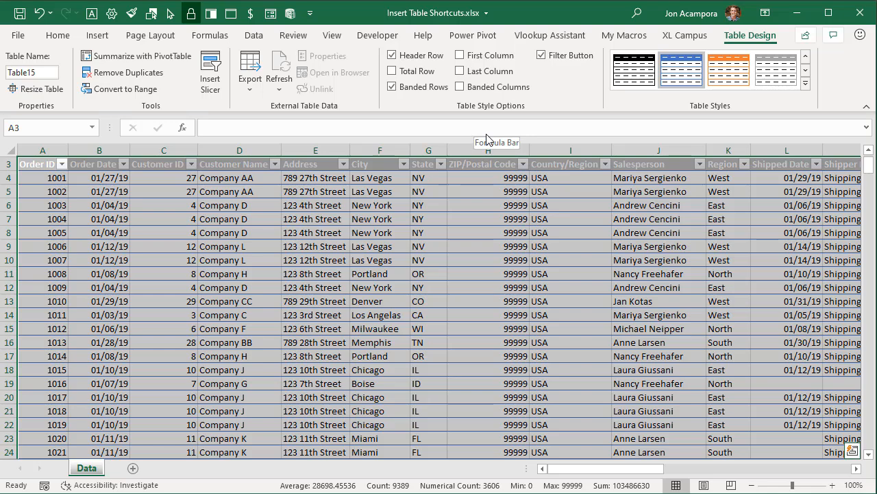
pyautogui.press('ctrl+z')
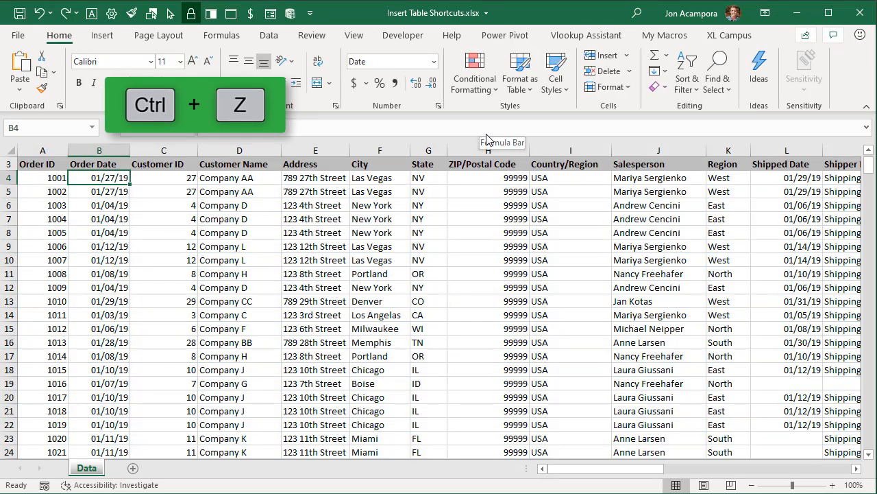
# Step: Apply a grey light table style to the order data, creating Table16
pyautogui.press('alt')
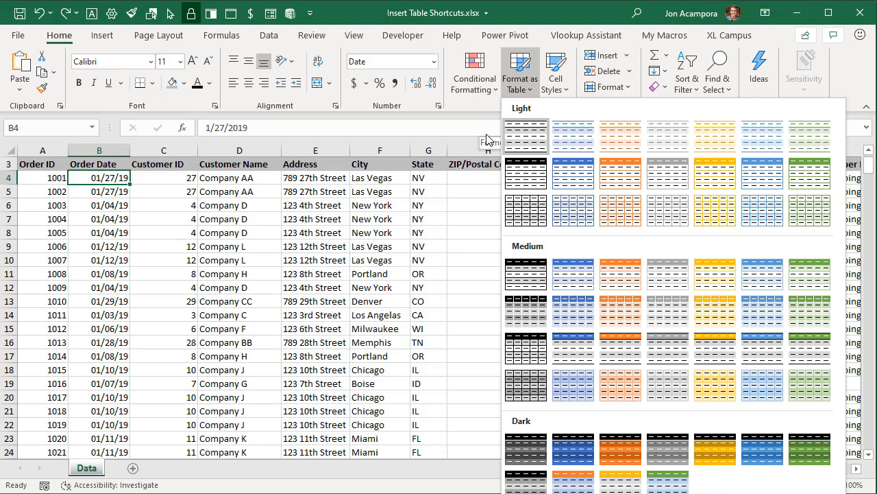
pyautogui.rightClick(526, 136)
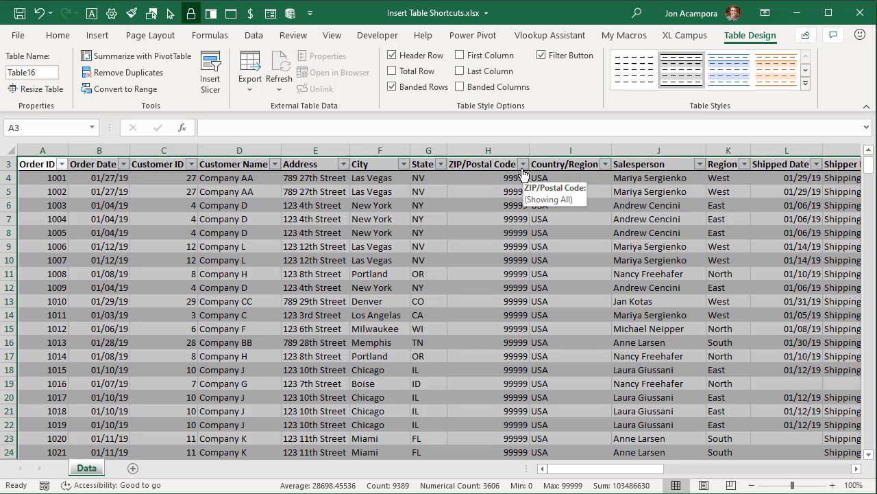
pyautogui.click(98, 177)
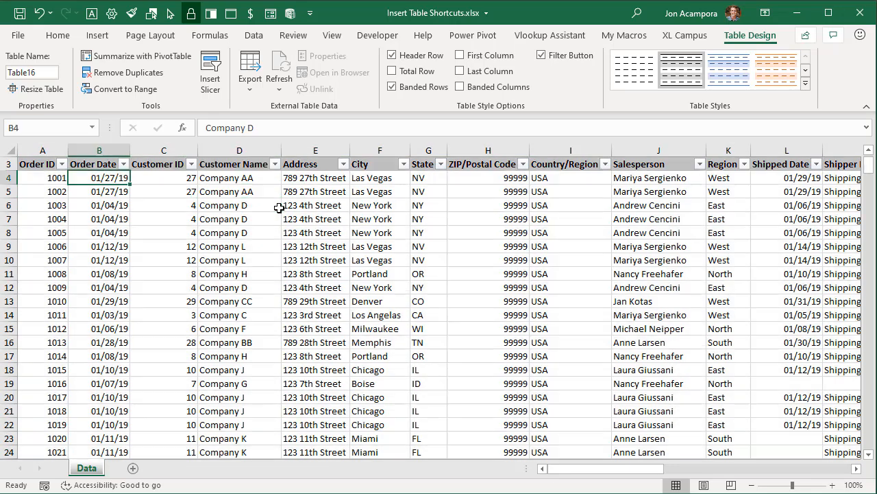
# Step: Undo the table and duplicate Table Style Light 10 as 'TableStyleLight10 2'
pyautogui.click(58, 35)
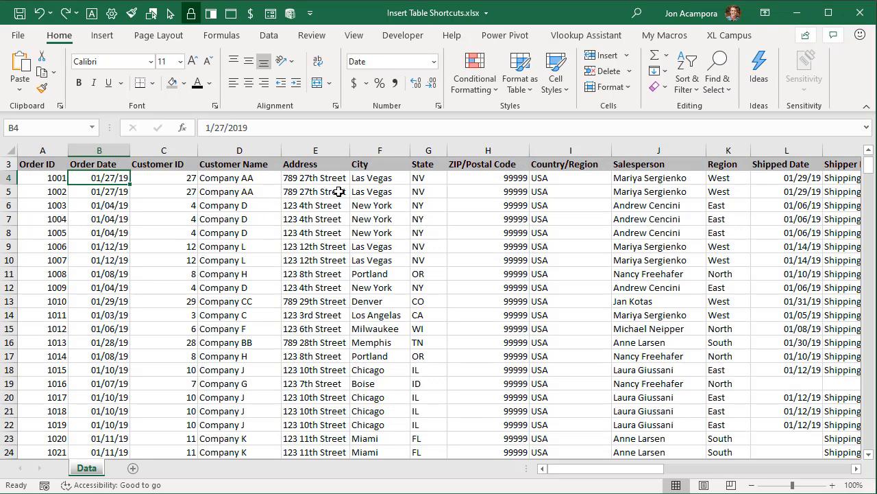
pyautogui.click(520, 71)
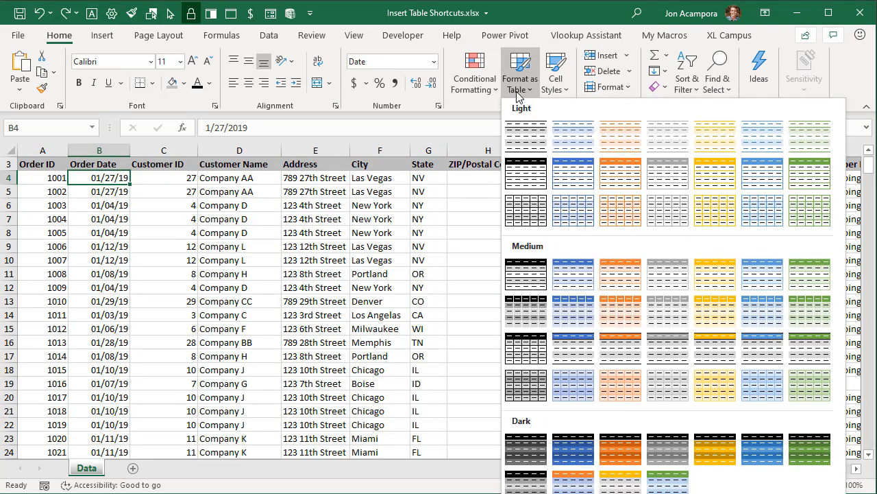
pyautogui.moveTo(521, 93)
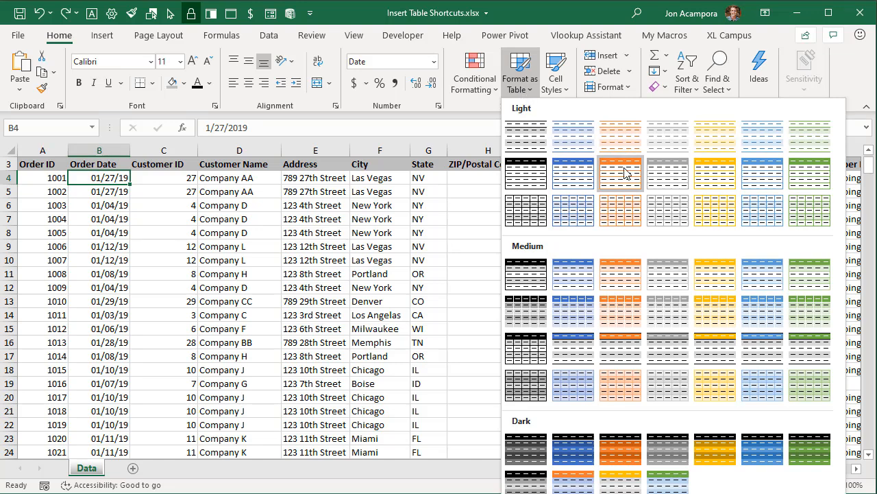
pyautogui.moveTo(620, 173)
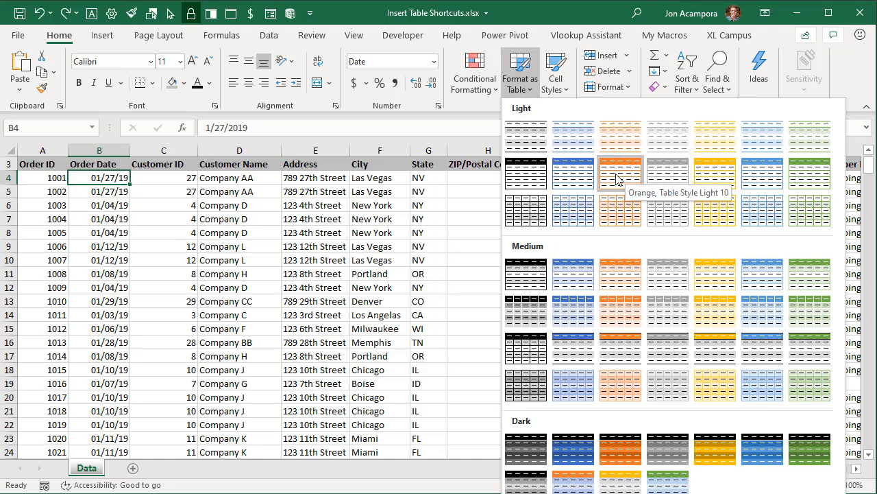
pyautogui.rightClick(620, 174)
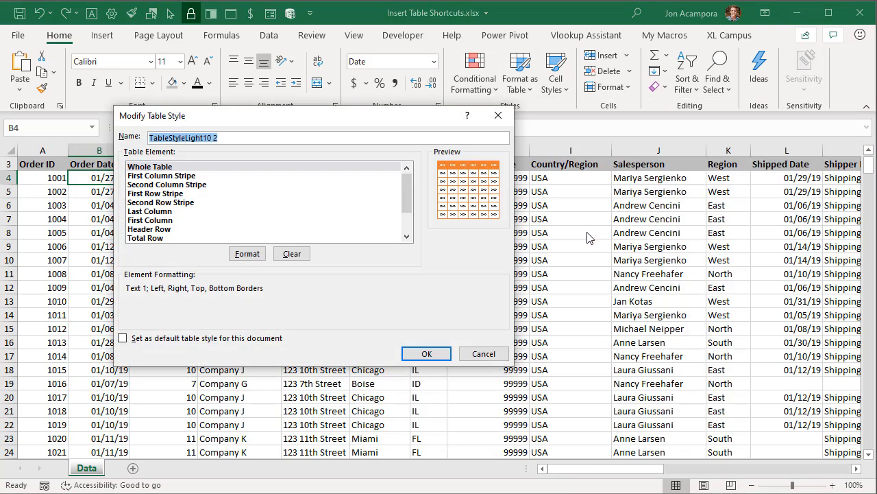
pyautogui.moveTo(188, 209)
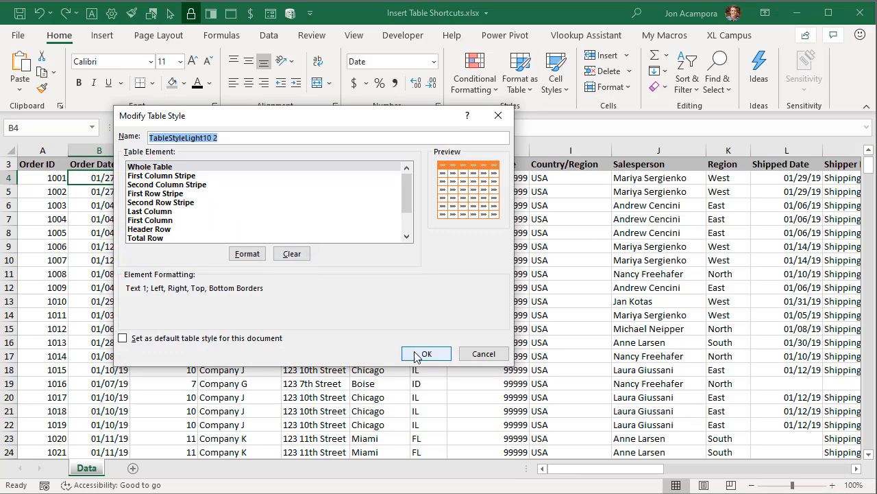
pyautogui.click(426, 354)
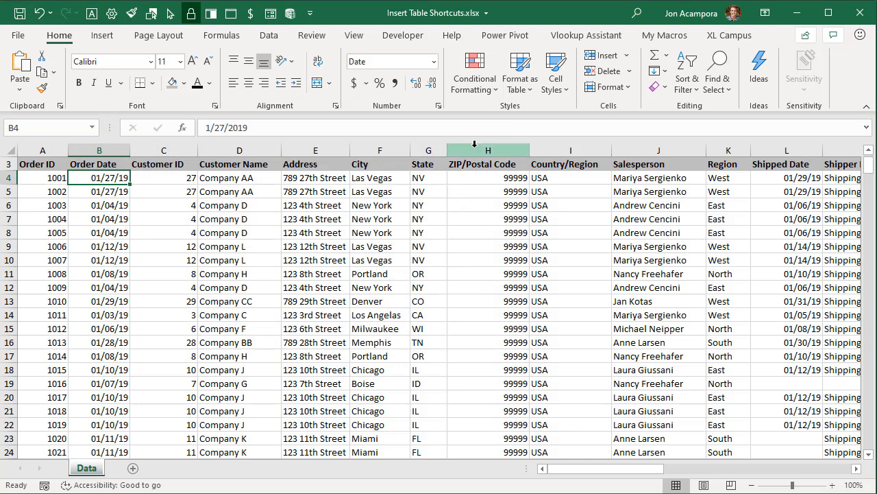
# Step: Apply the custom style TableStyleLight10 2 to the order data, creating Table17
pyautogui.click(520, 71)
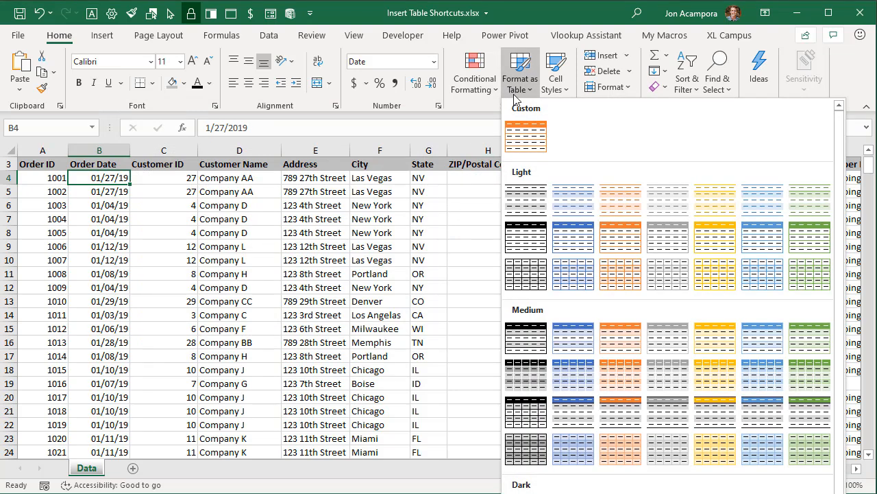
pyautogui.moveTo(526, 134)
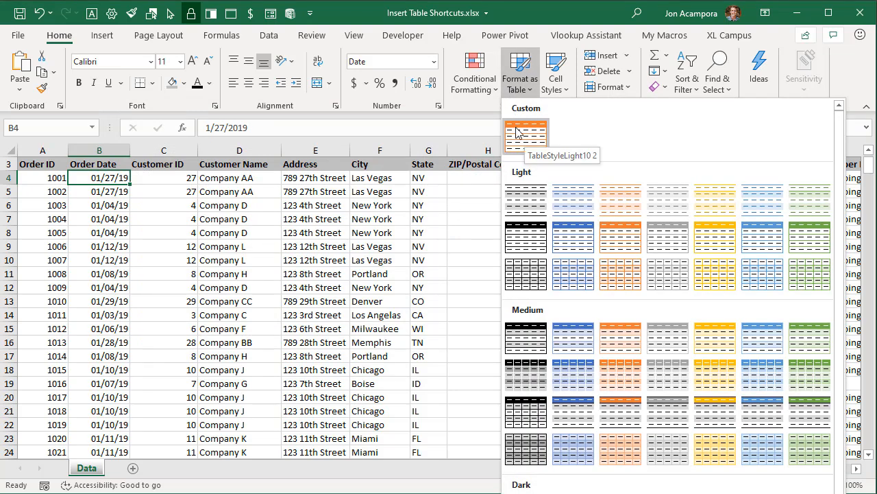
pyautogui.moveTo(559, 135)
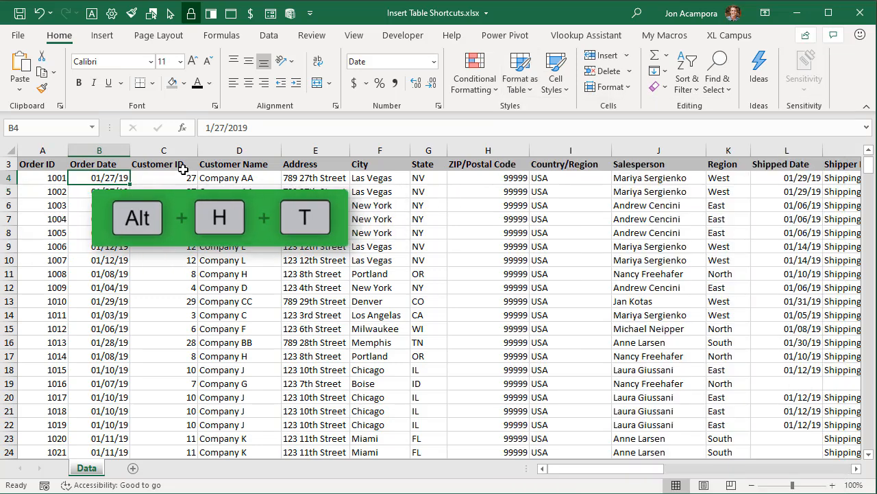
pyautogui.click(520, 71)
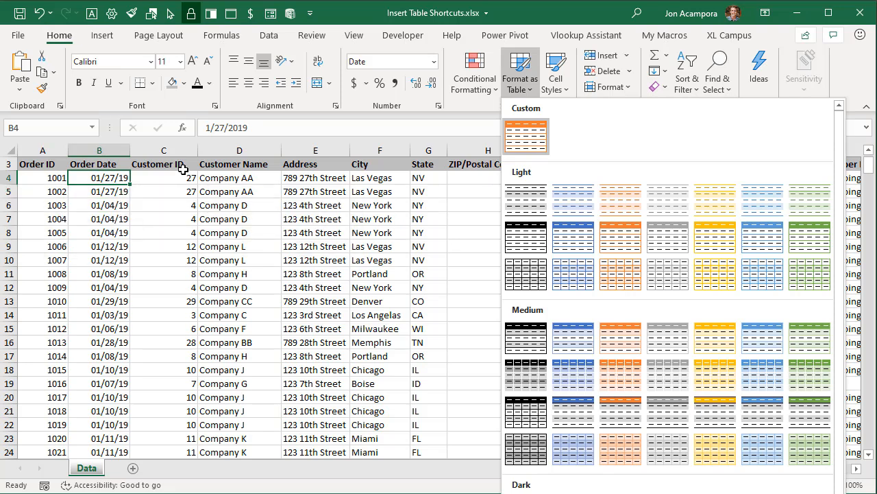
pyautogui.moveTo(459, 144)
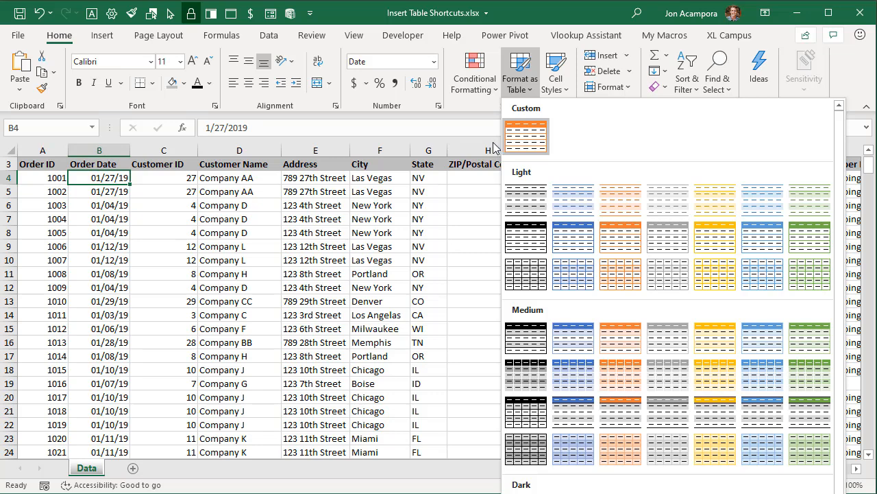
pyautogui.click(526, 135)
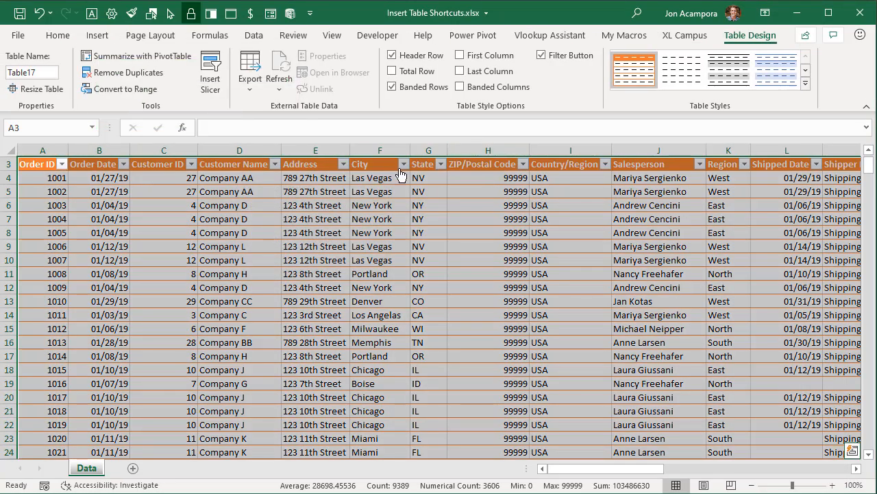
pyautogui.moveTo(310, 191)
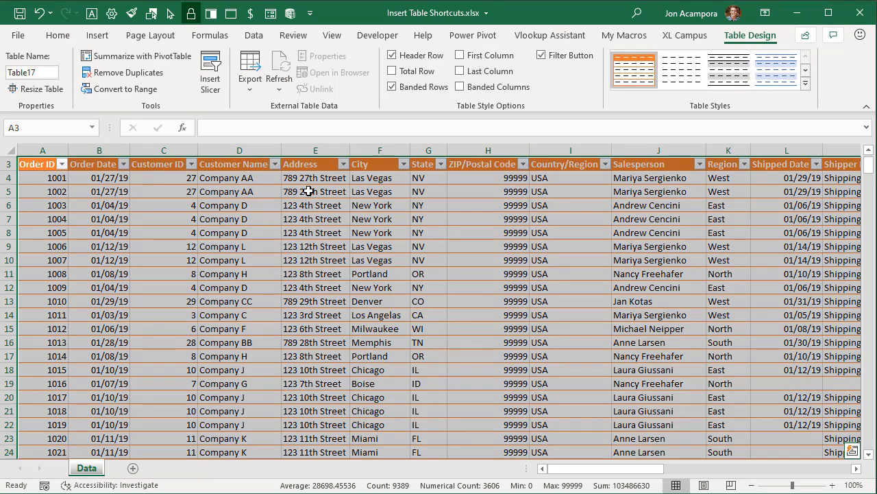
pyautogui.moveTo(407, 177)
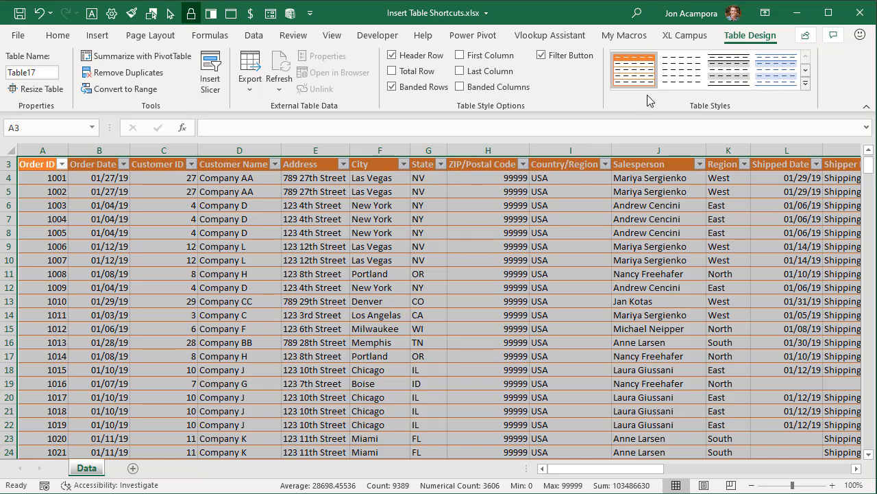
# Step: Expand the Table Styles gallery with the custom orange style listed first
pyautogui.click(806, 82)
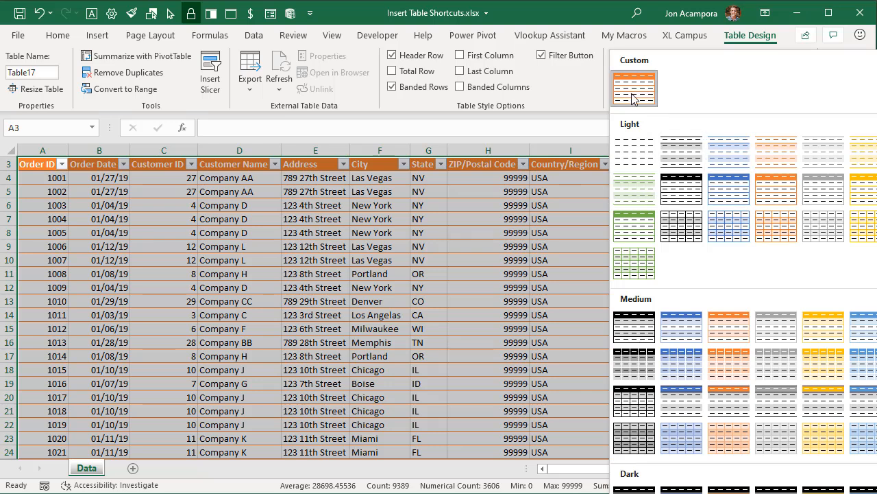
pyautogui.moveTo(634, 88)
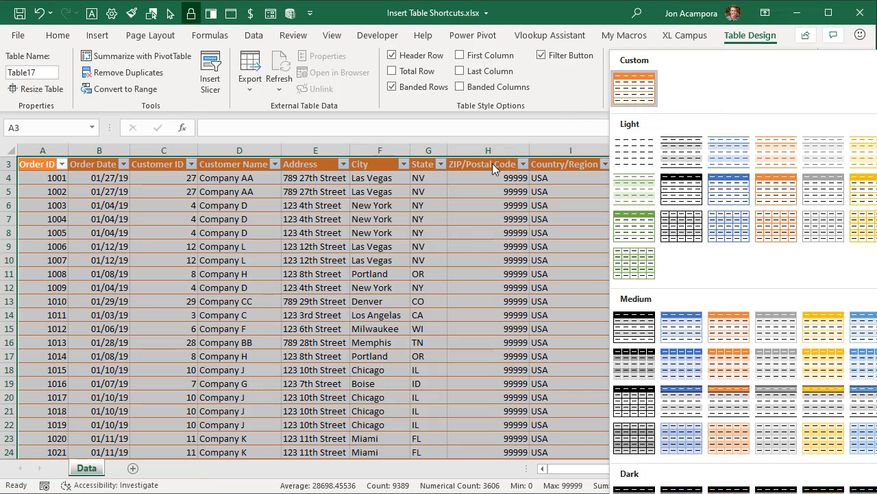
pyautogui.moveTo(487, 183)
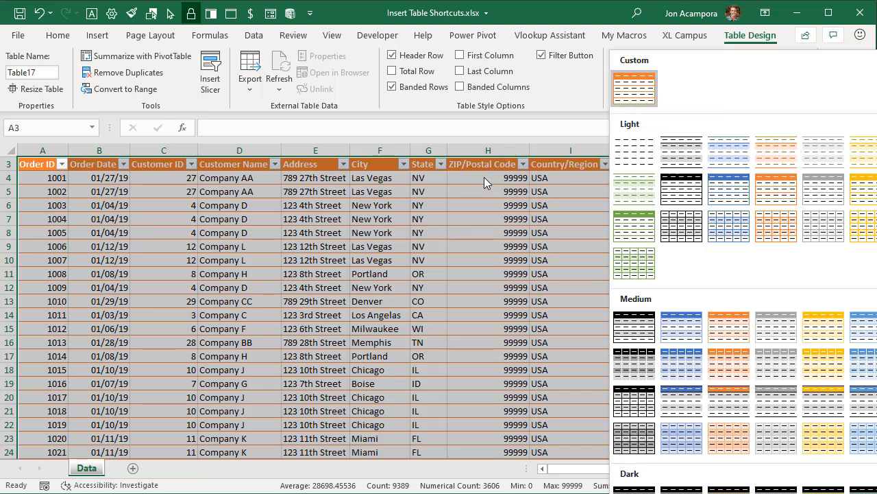